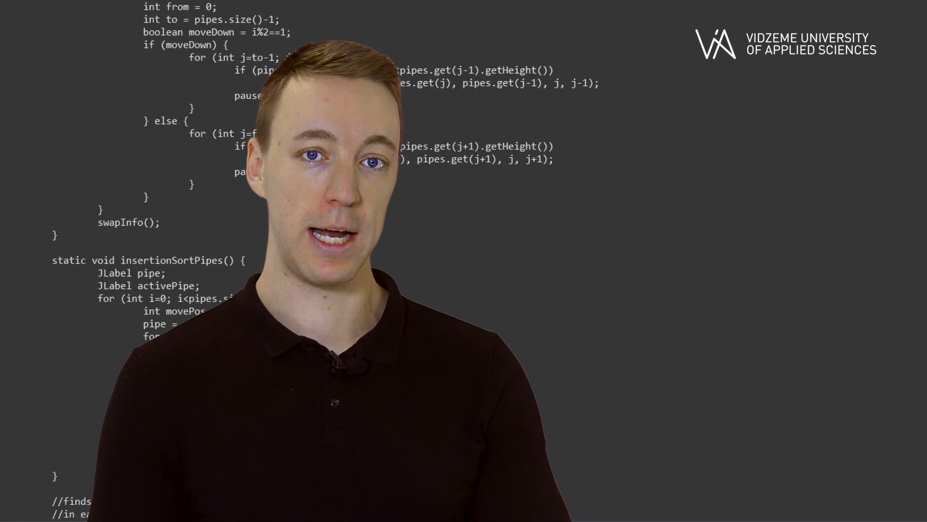
scroll("down", 3)
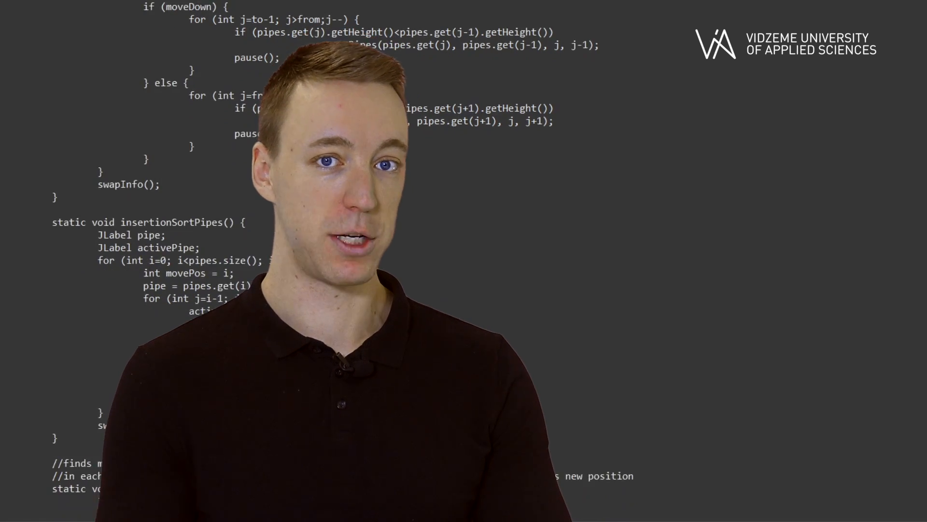